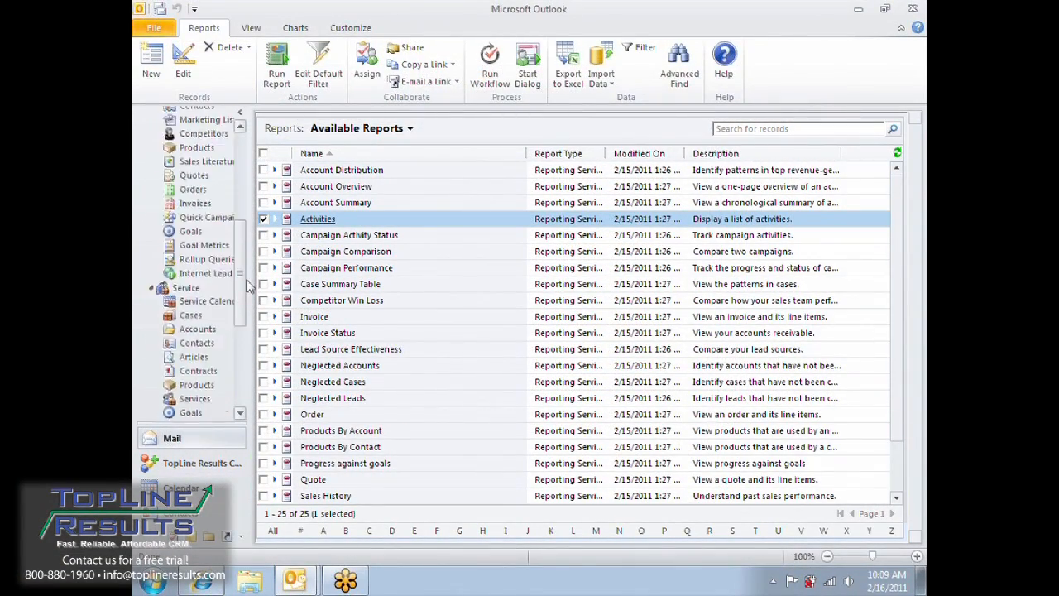
- Show My Open Opportunities from the Sales area of the navigation pane
click(205, 170)
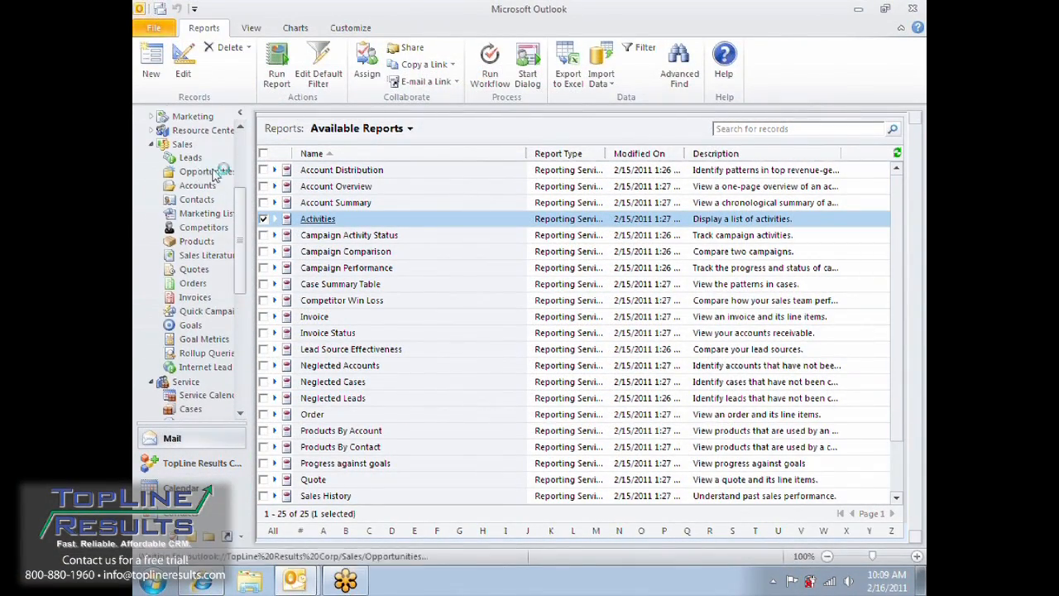
mouse_move(401, 235)
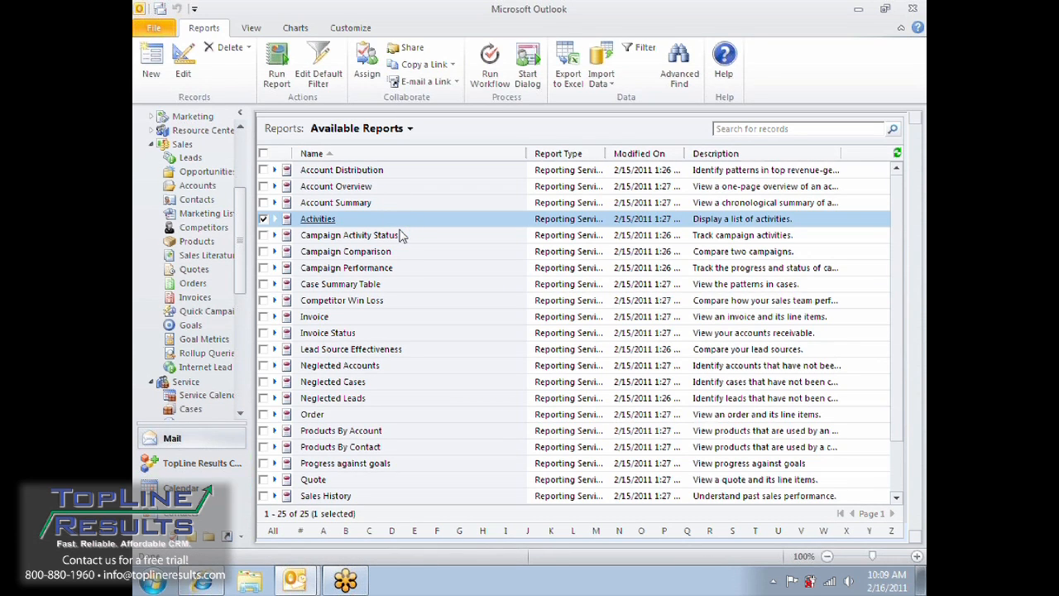
click(205, 170)
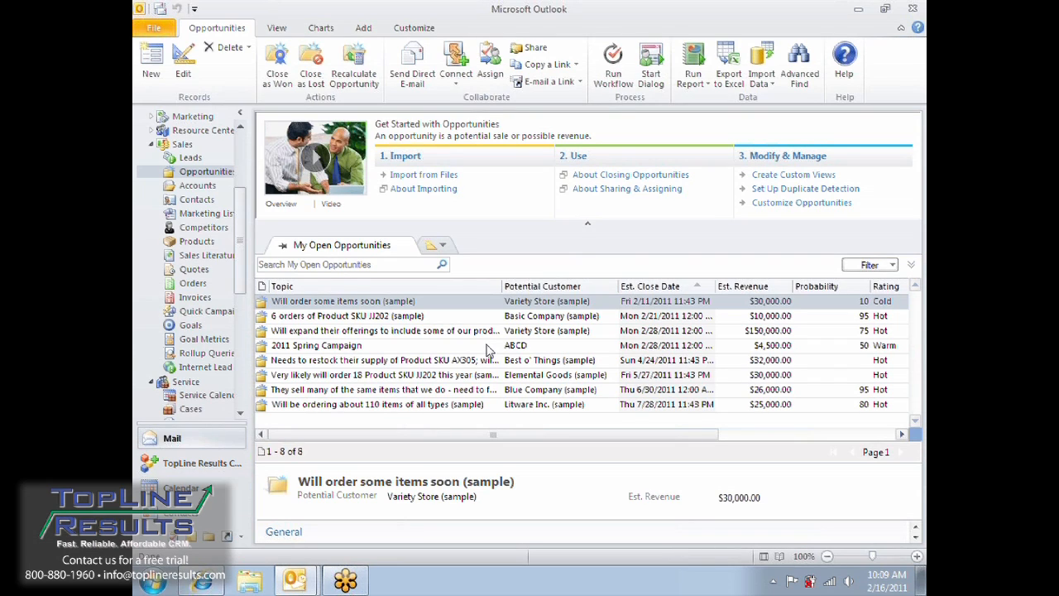
mouse_move(626, 212)
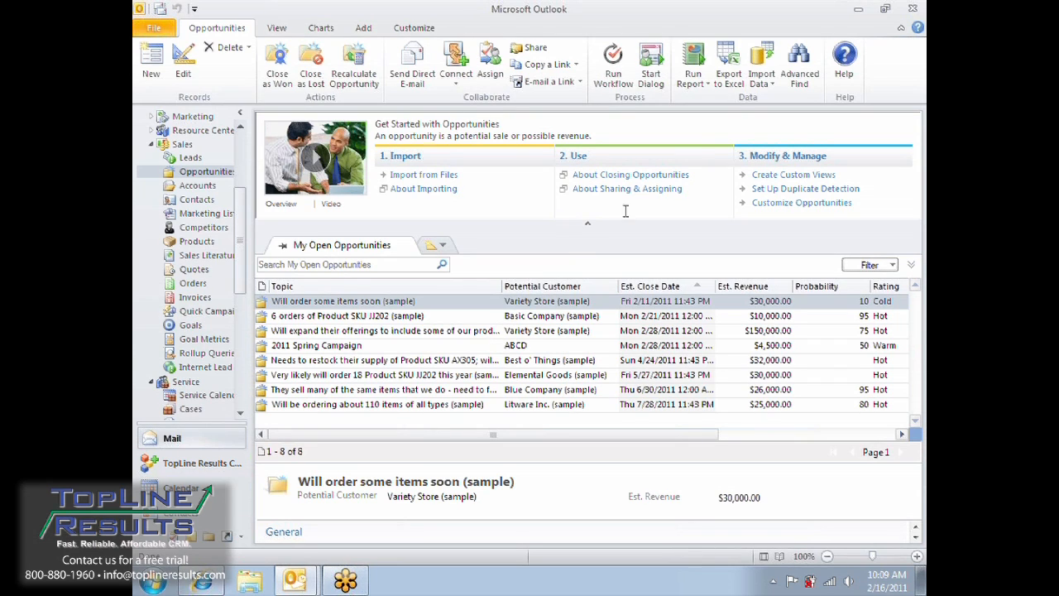
mouse_move(728, 64)
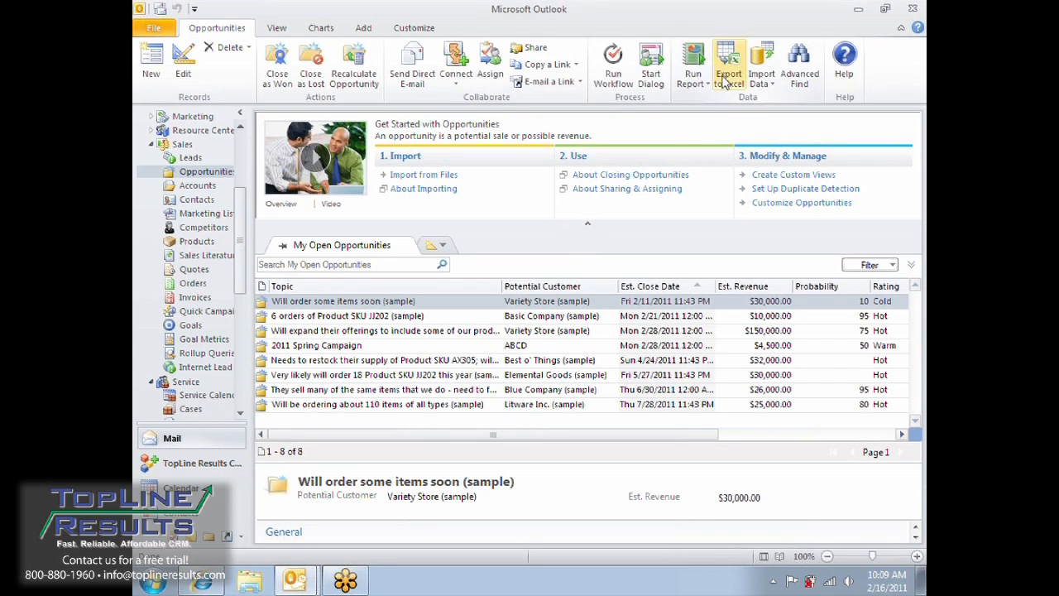
mouse_move(729, 66)
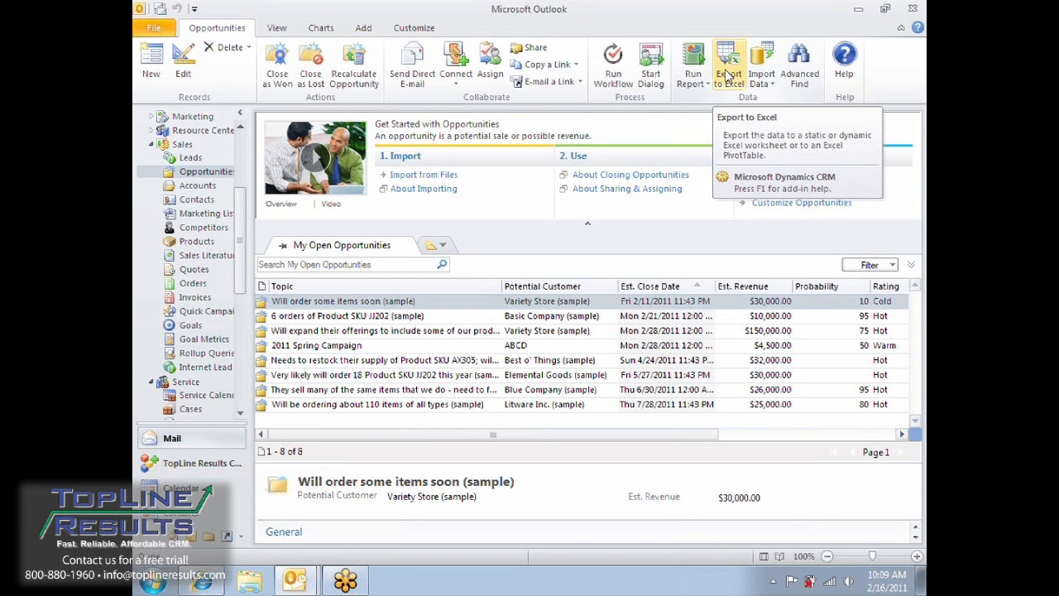
- Export the eight open opportunities to Excel as a Dynamic PivotTable
click(728, 63)
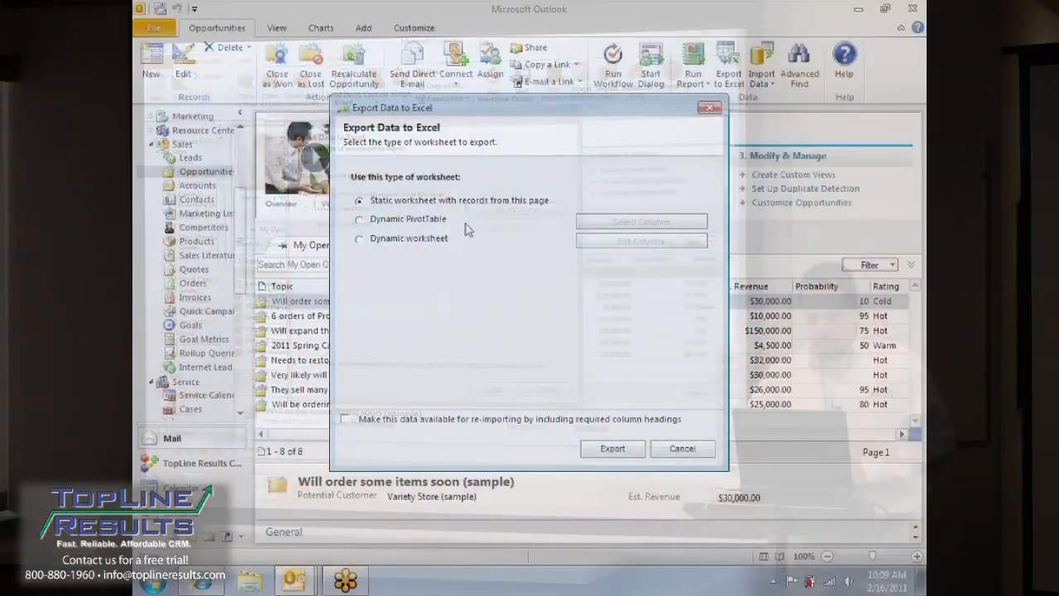
click(359, 219)
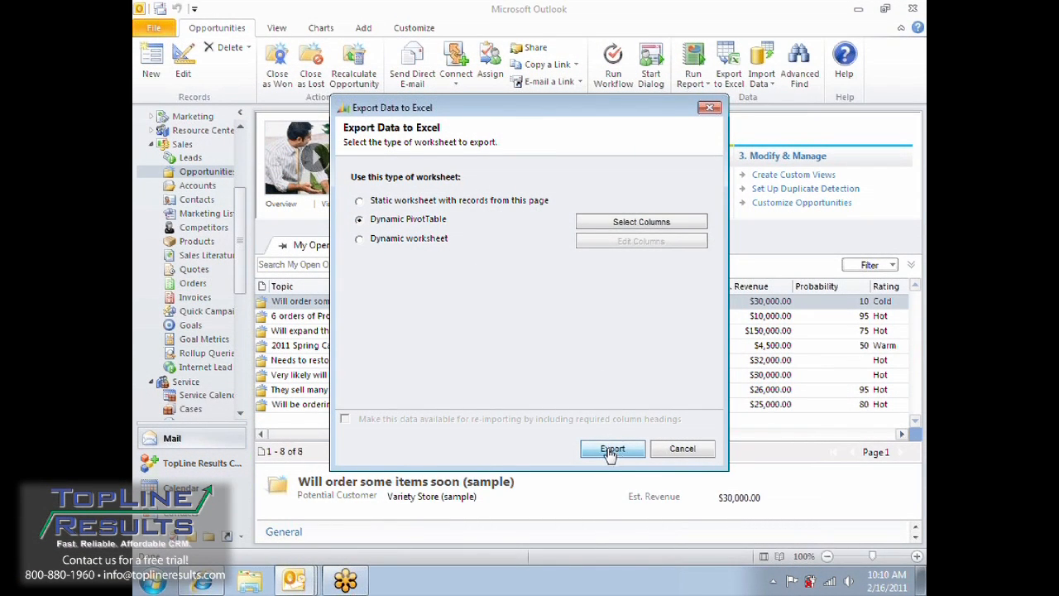
click(612, 448)
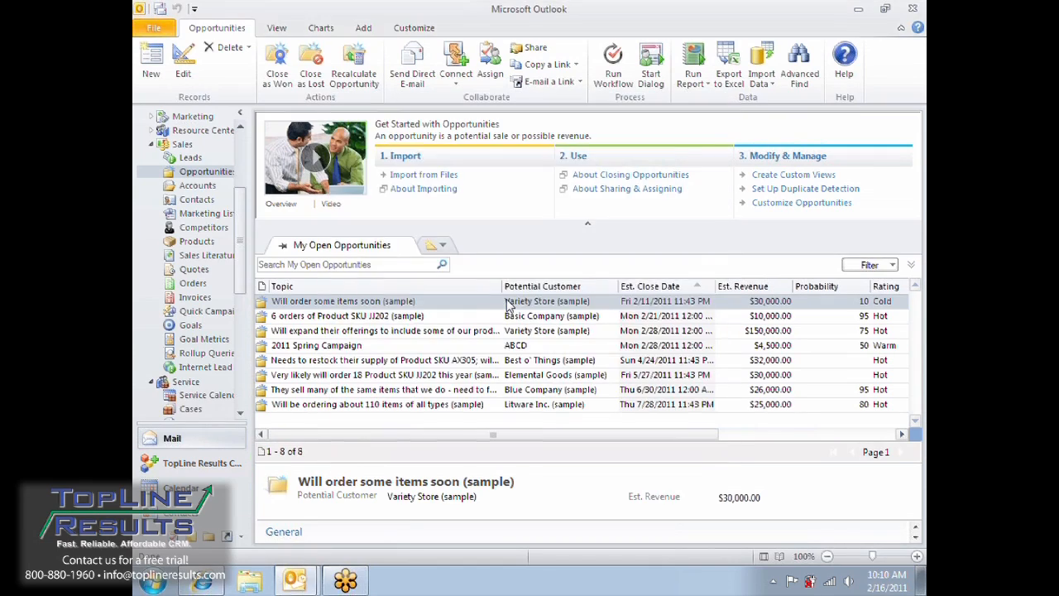
- Open the exported opportunities workbook in Excel
click(728, 66)
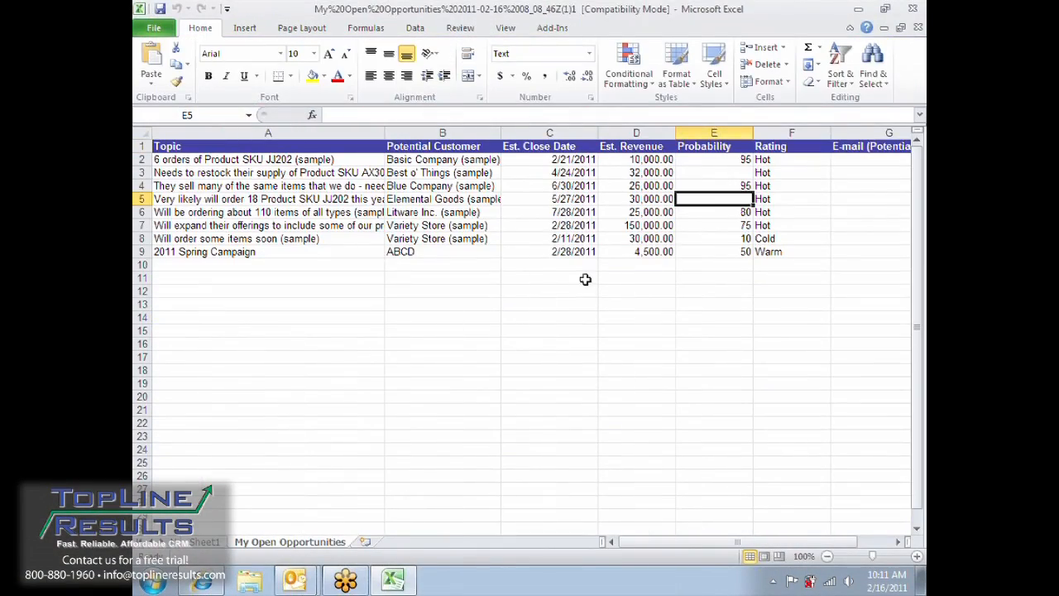
mouse_move(407, 280)
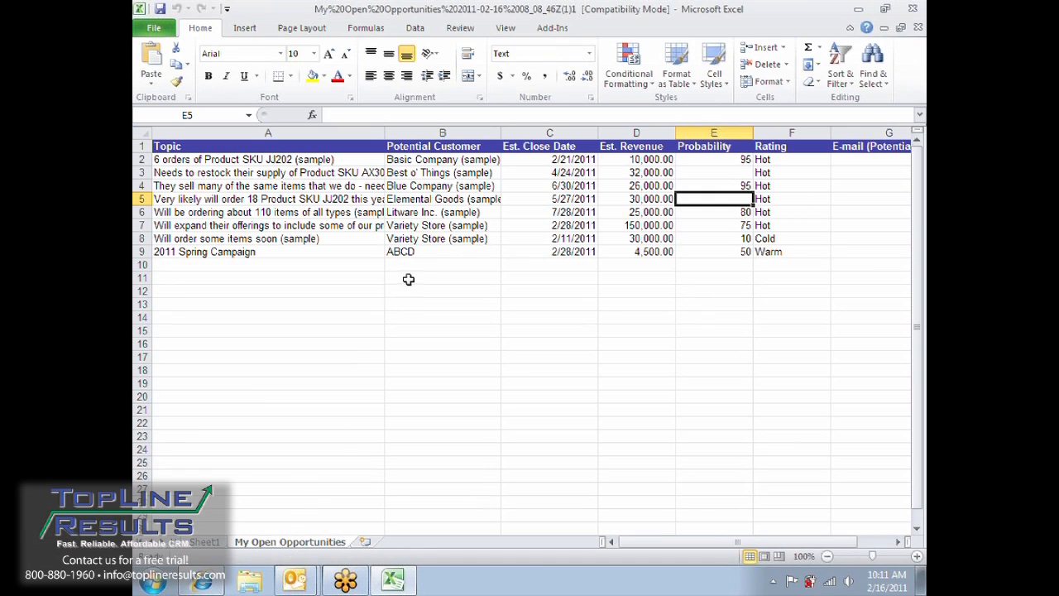
mouse_move(222, 528)
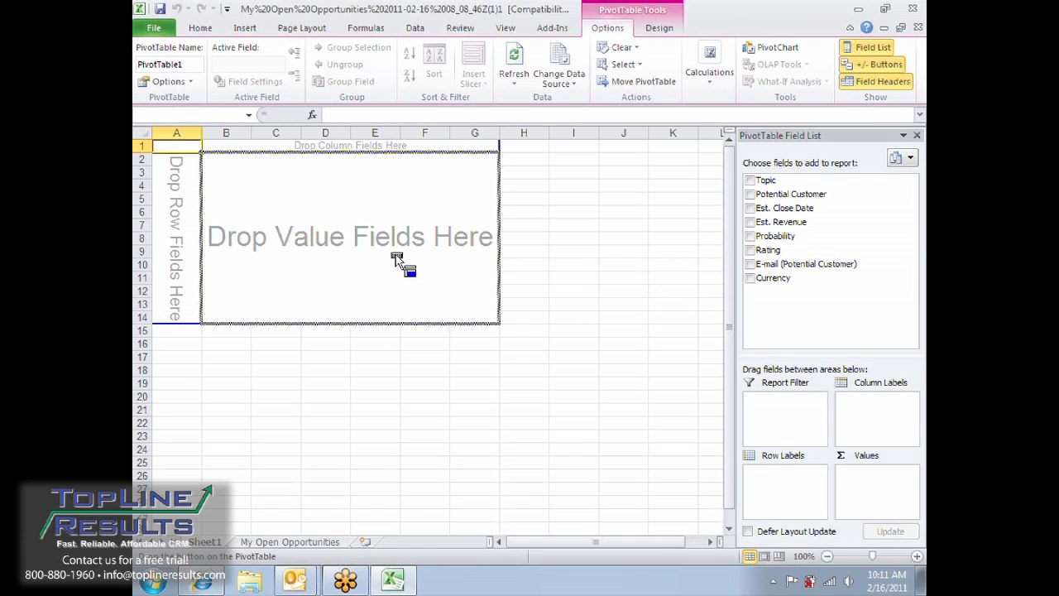
- Put Rating in Row Labels and Sum of Est. Revenue in Values, giving Cold, Hot and Warm totals
click(749, 248)
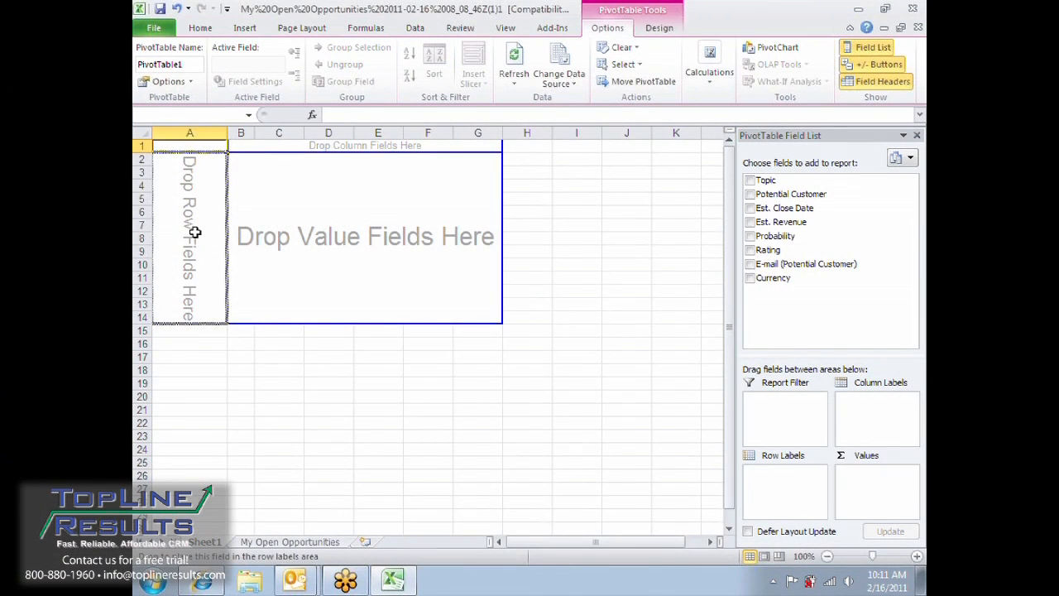
click(749, 248)
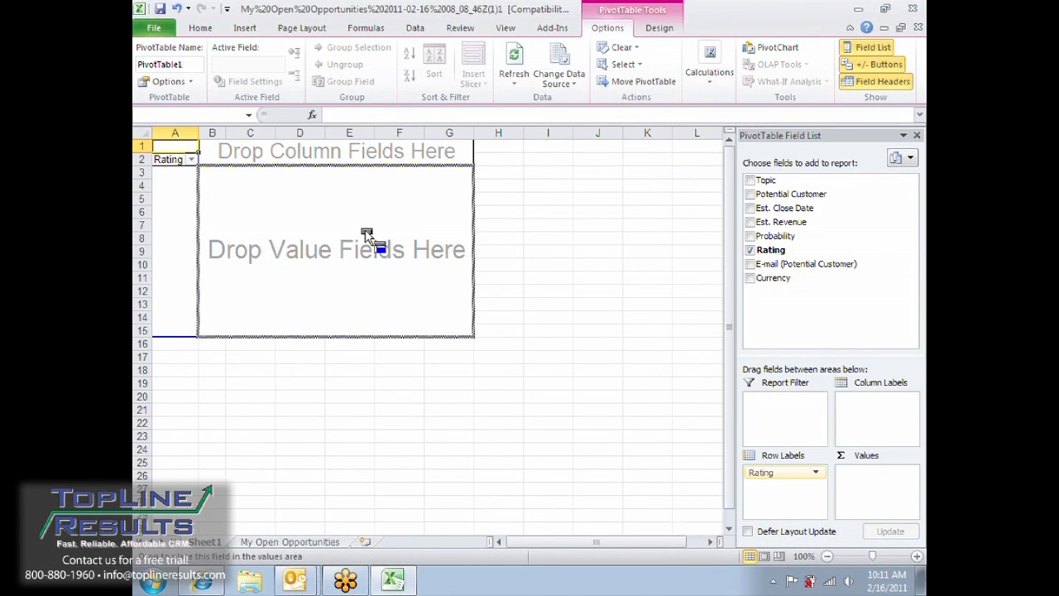
click(750, 221)
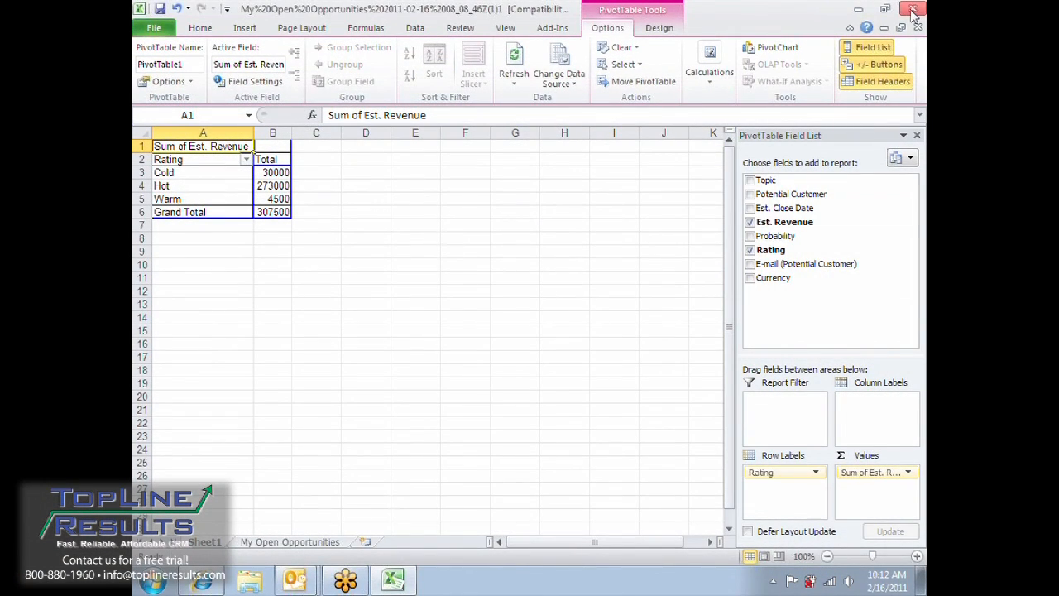
- Create a 3-D Clustered Column PivotChart of estimated revenue by rating from the PivotTable
click(914, 10)
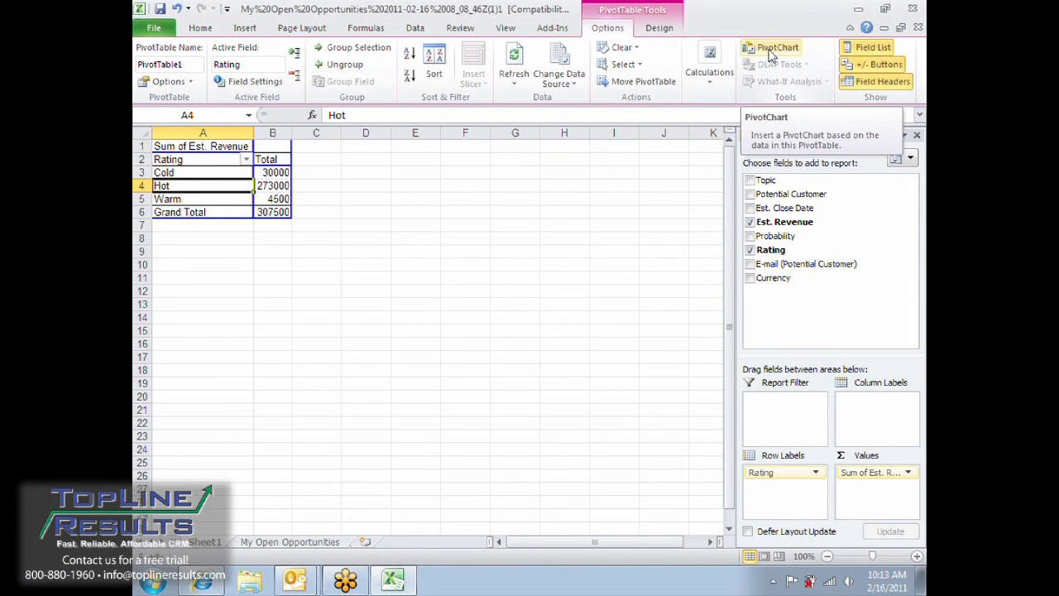
click(777, 46)
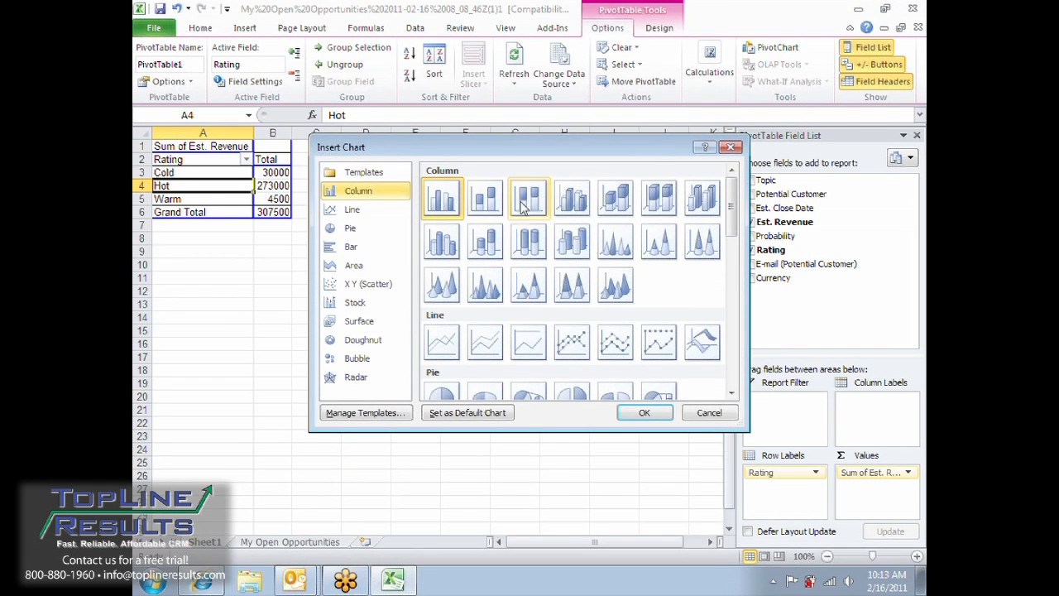
click(572, 198)
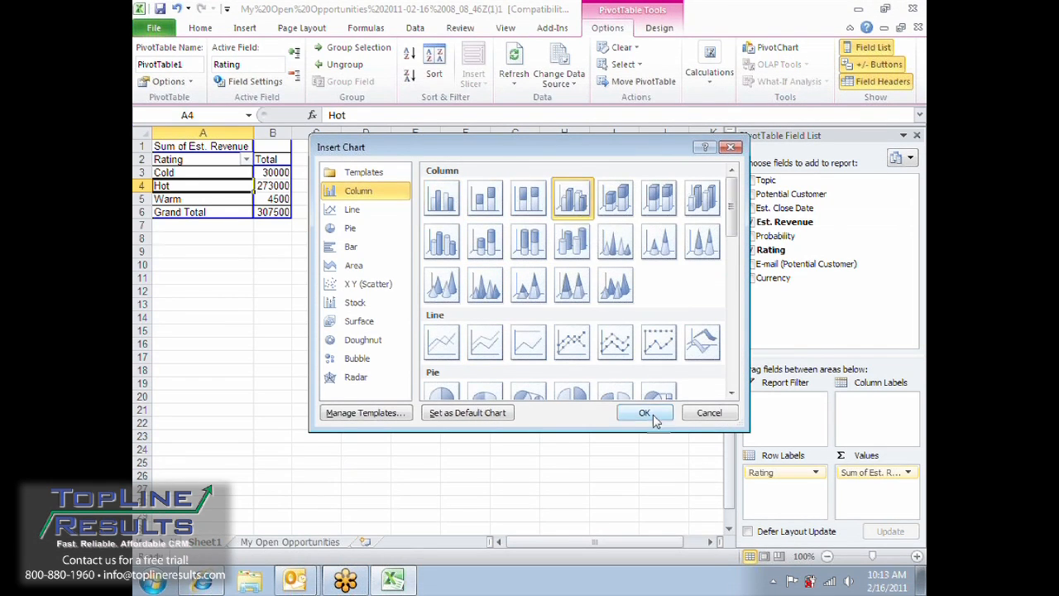
click(645, 414)
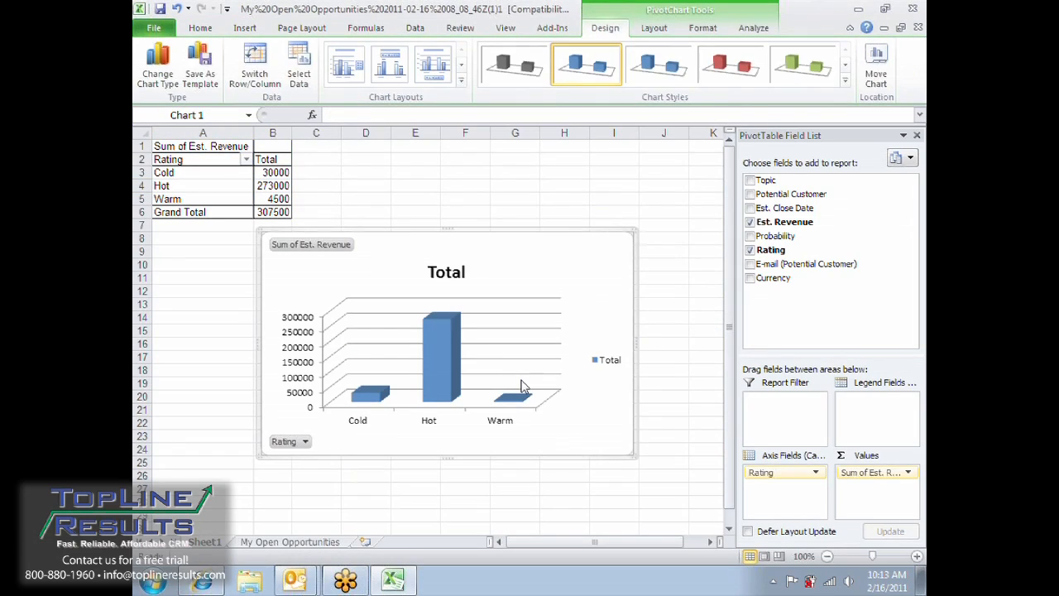
mouse_move(522, 387)
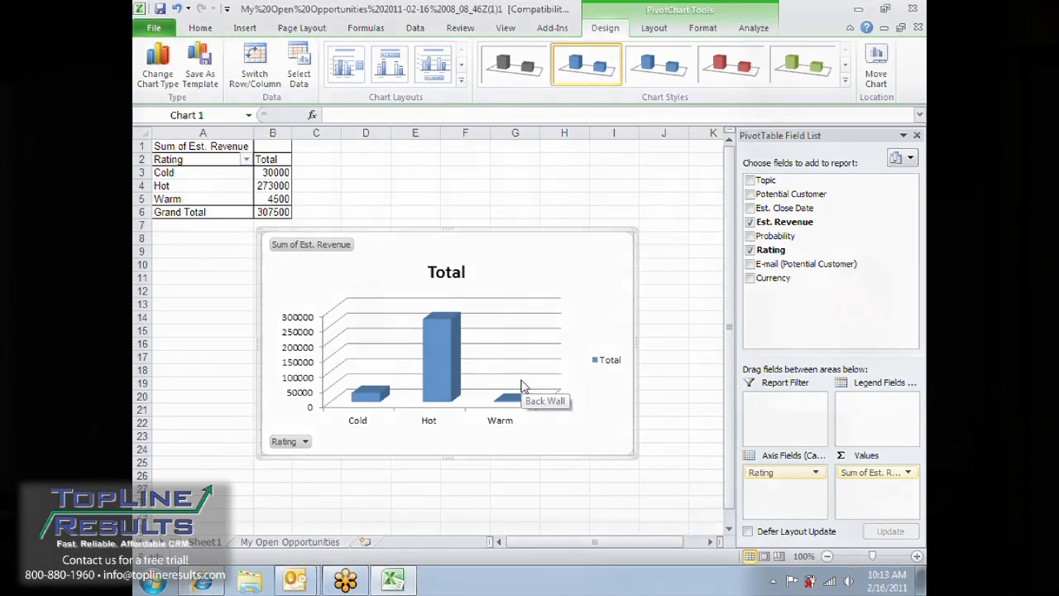